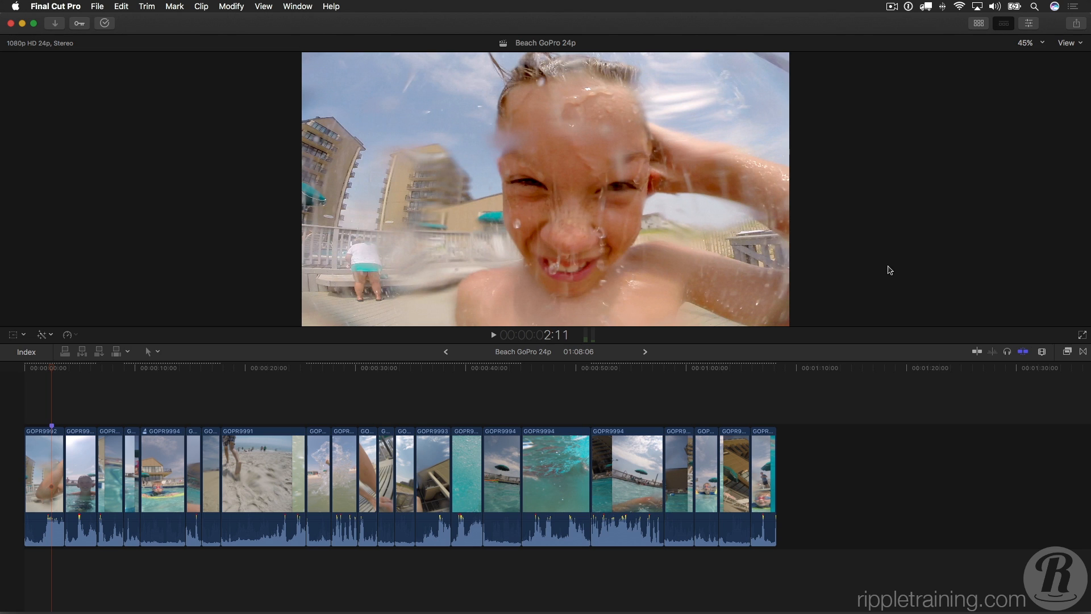
pyautogui.moveTo(1039, 339)
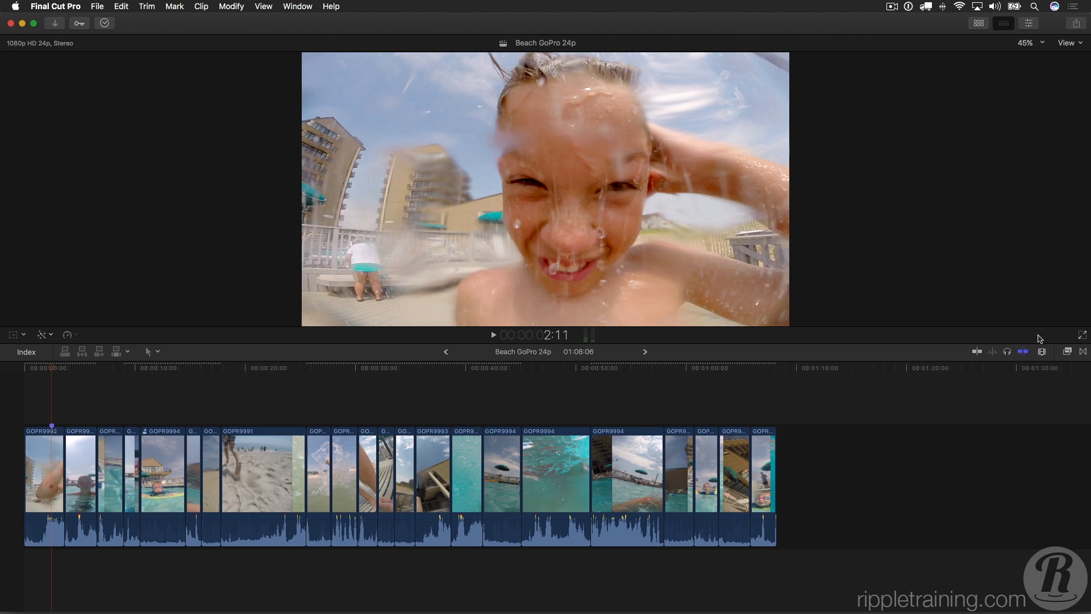
# Show the Basics video effects category in the Effects browser.
pyautogui.click(1063, 351)
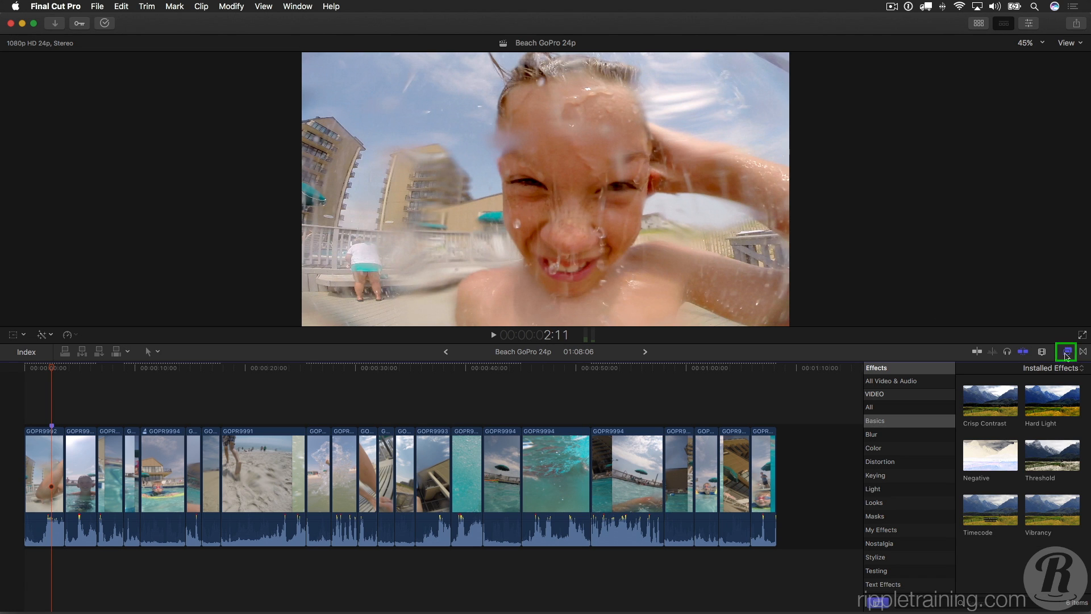
pyautogui.moveTo(917, 428)
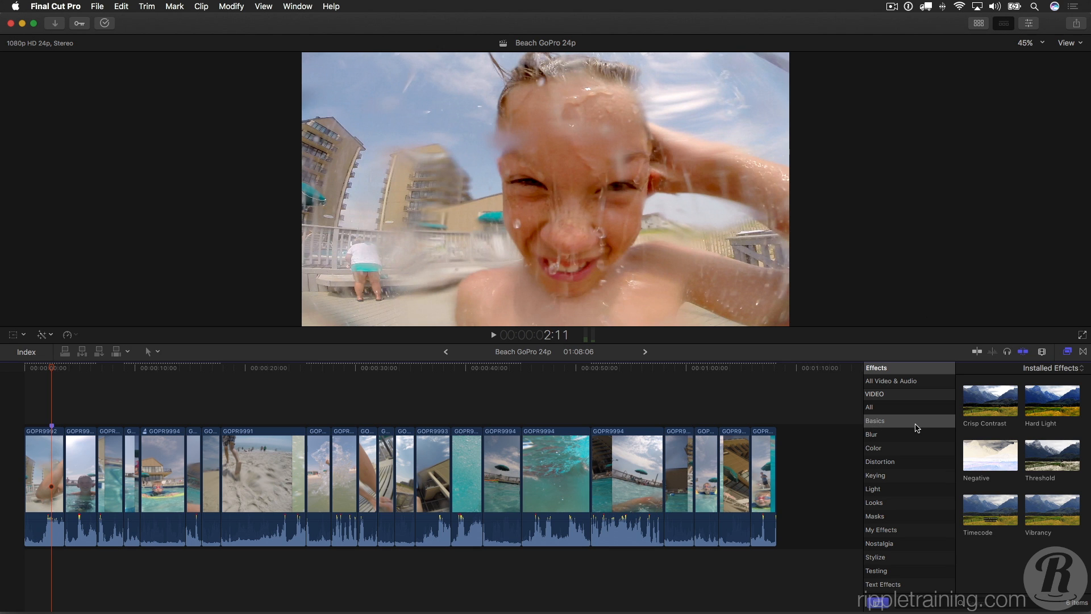
pyautogui.click(989, 512)
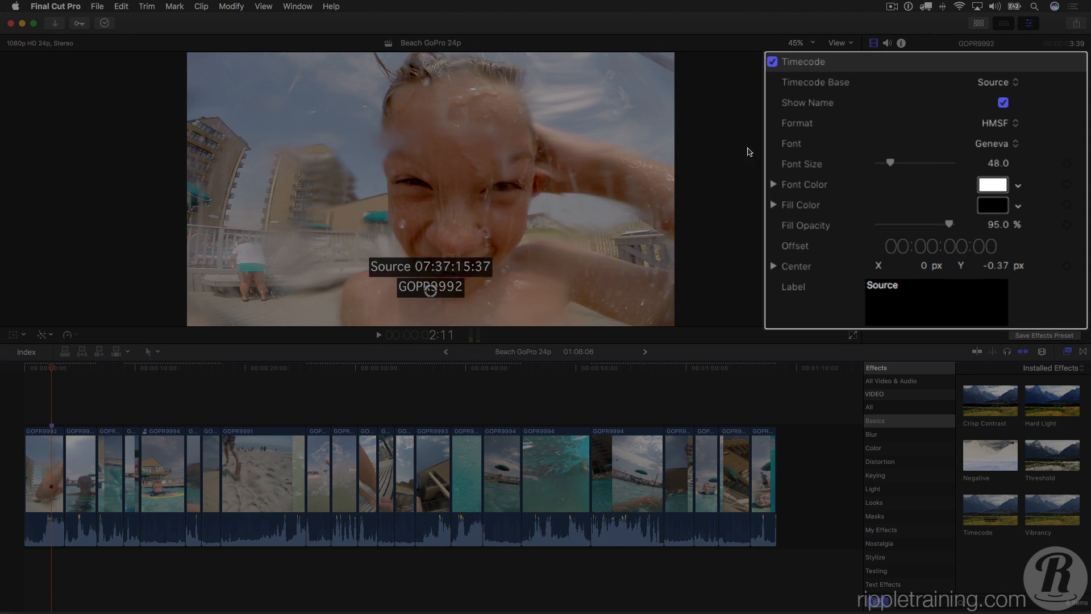
pyautogui.moveTo(1012, 90)
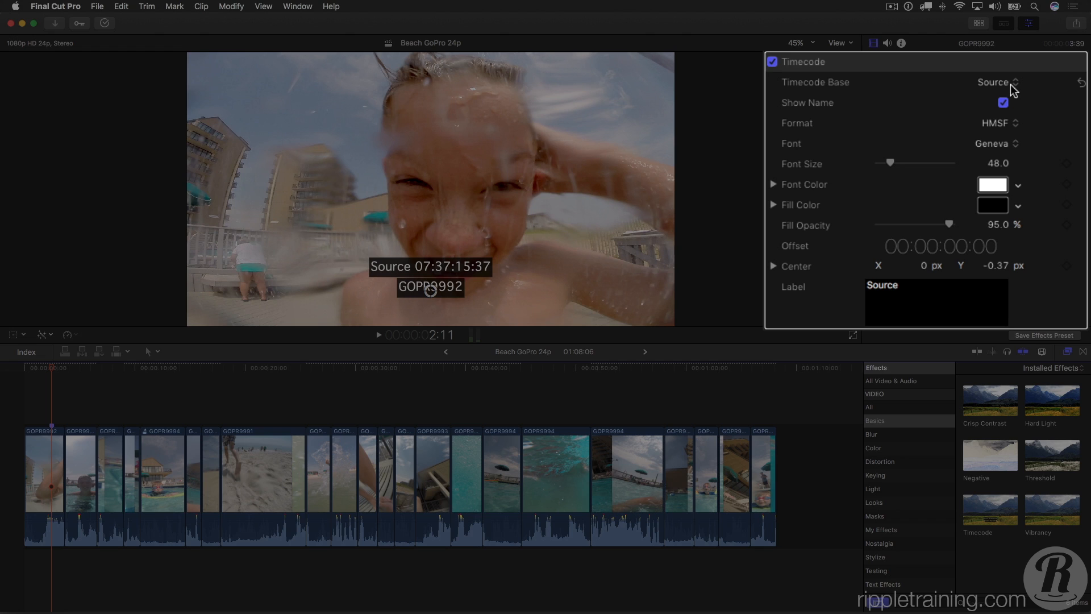
pyautogui.moveTo(1044, 199)
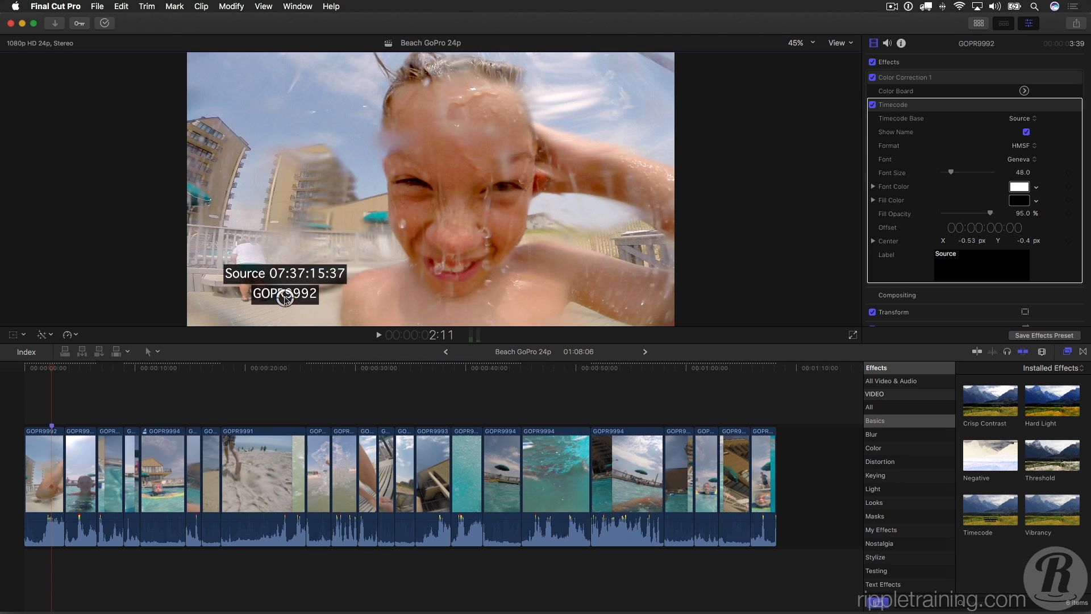
# Select all clips and paste only the first clip's Timecode attribute onto 21 clips.
pyautogui.click(43, 473)
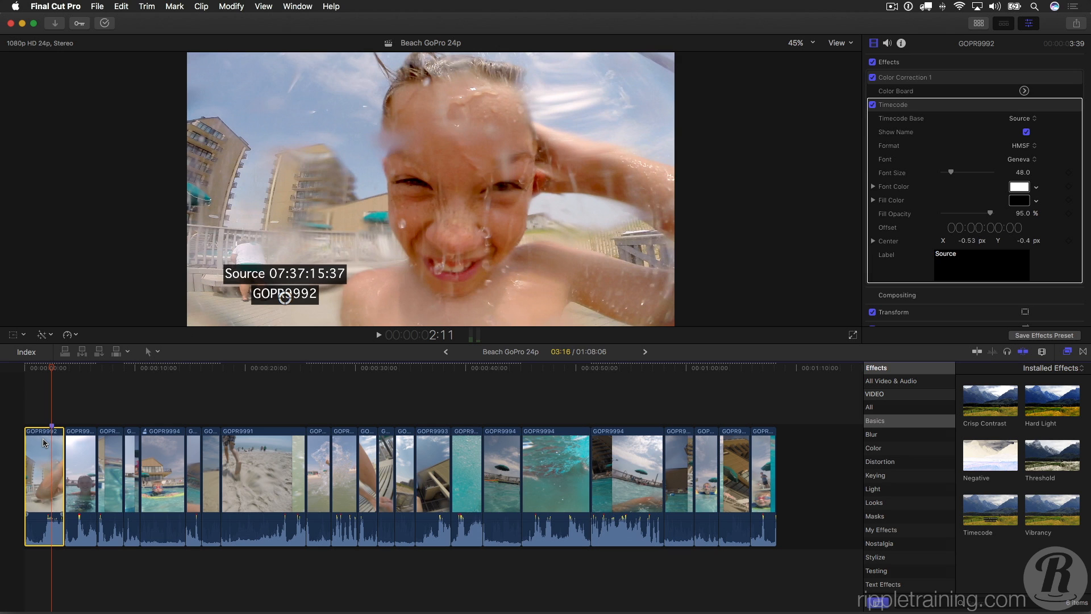
pyautogui.press('cmd+a')
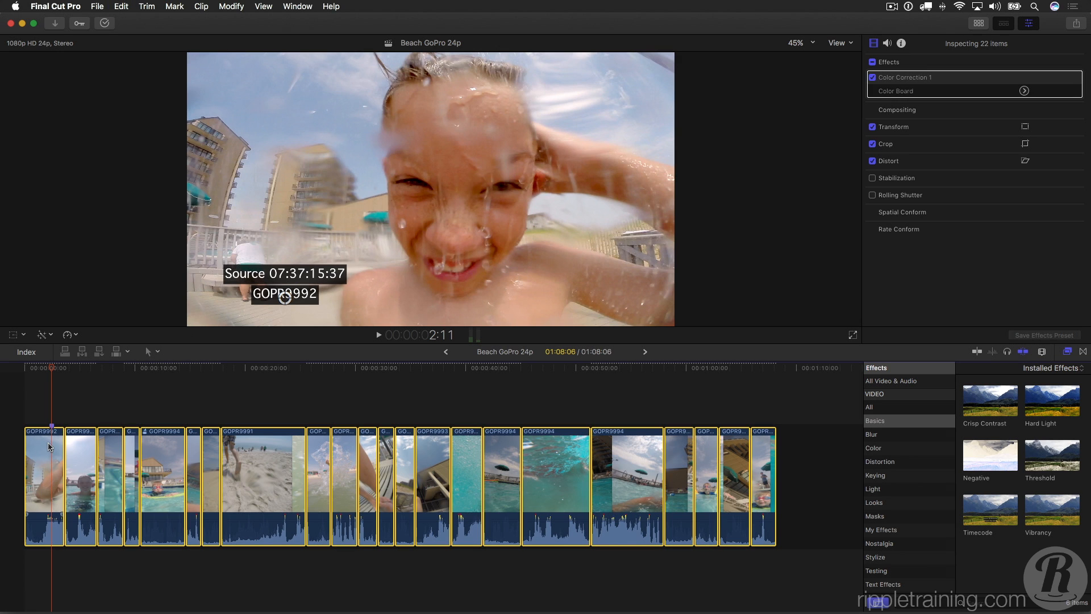
pyautogui.click(43, 480)
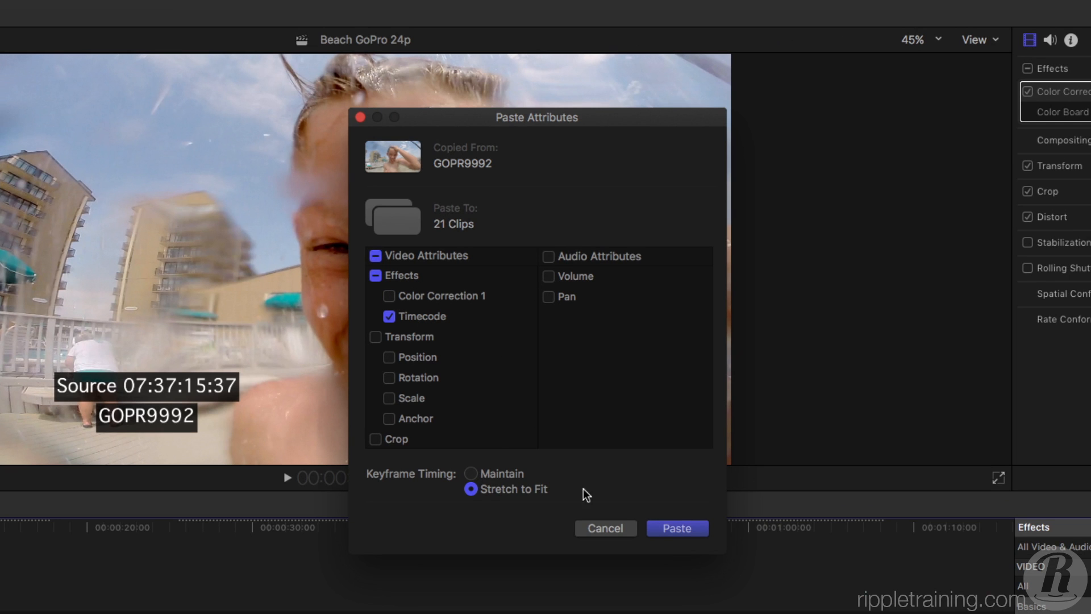
pyautogui.click(676, 527)
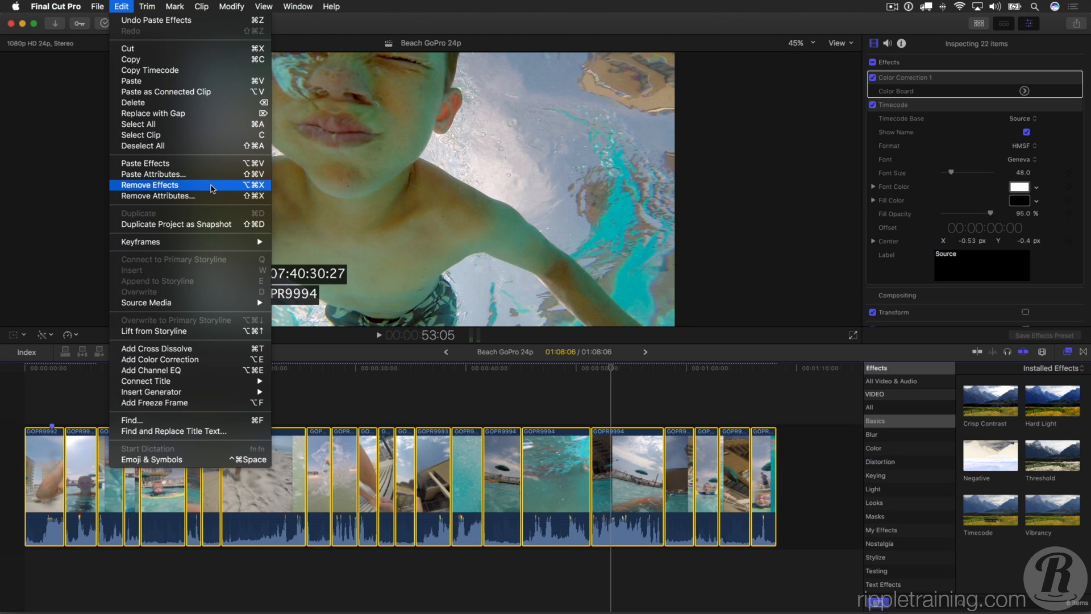
pyautogui.moveTo(156, 195)
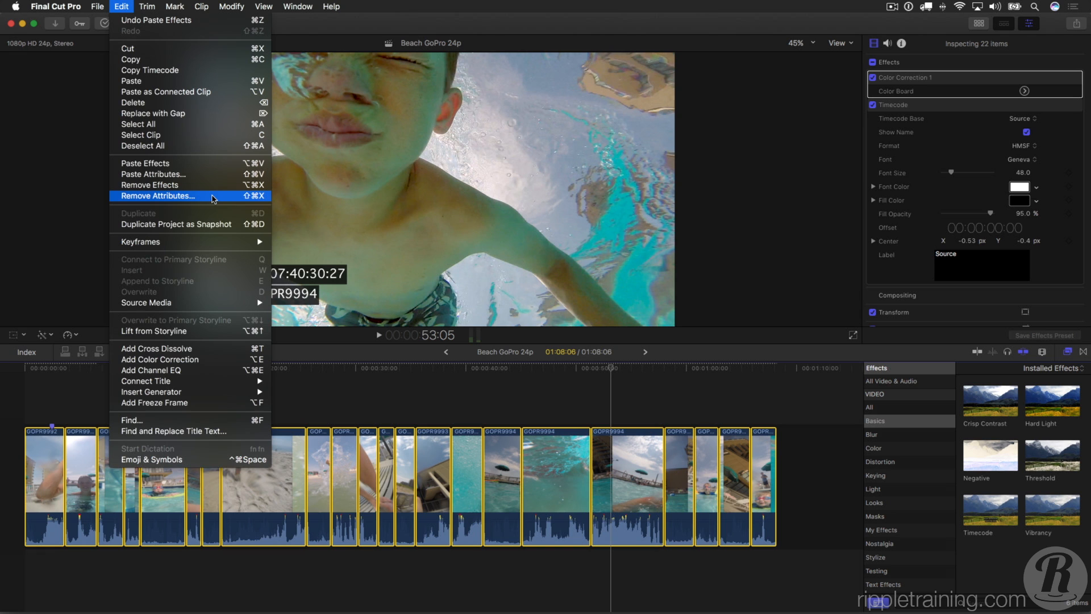
# Remove only the Timecode attribute from all clips, keeping Color Correction unchecked.
pyautogui.click(157, 196)
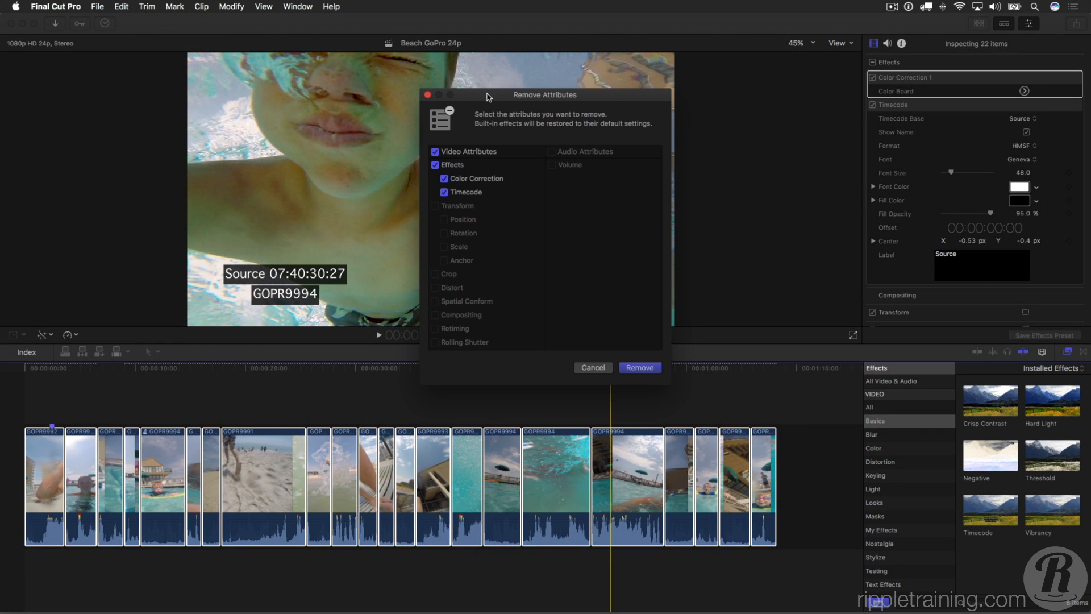
pyautogui.moveTo(487, 96); pyautogui.dragTo(430, 113)
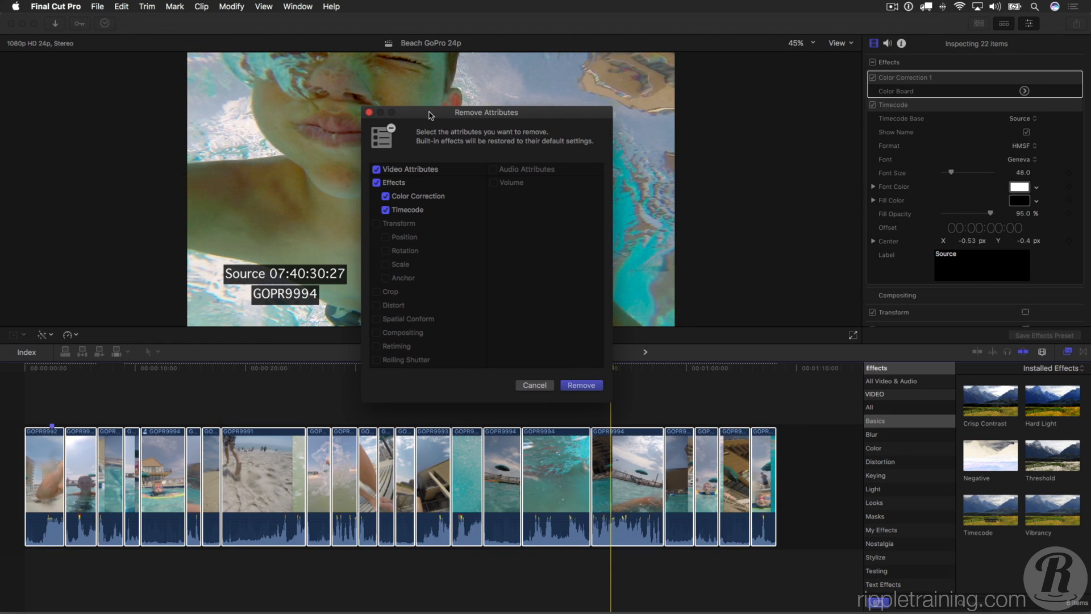
pyautogui.moveTo(455, 208)
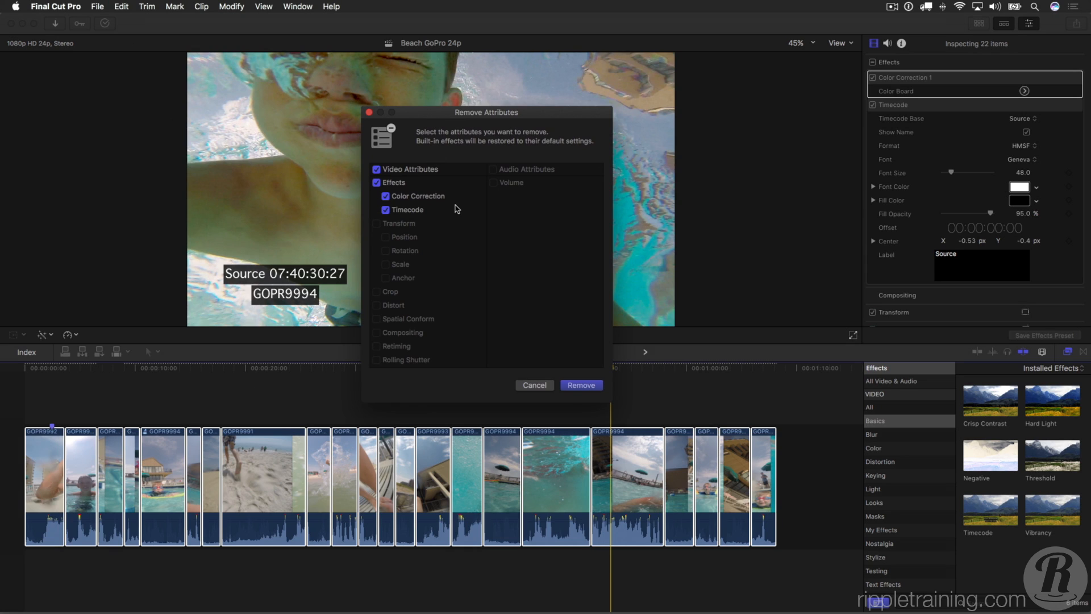
pyautogui.moveTo(390, 204)
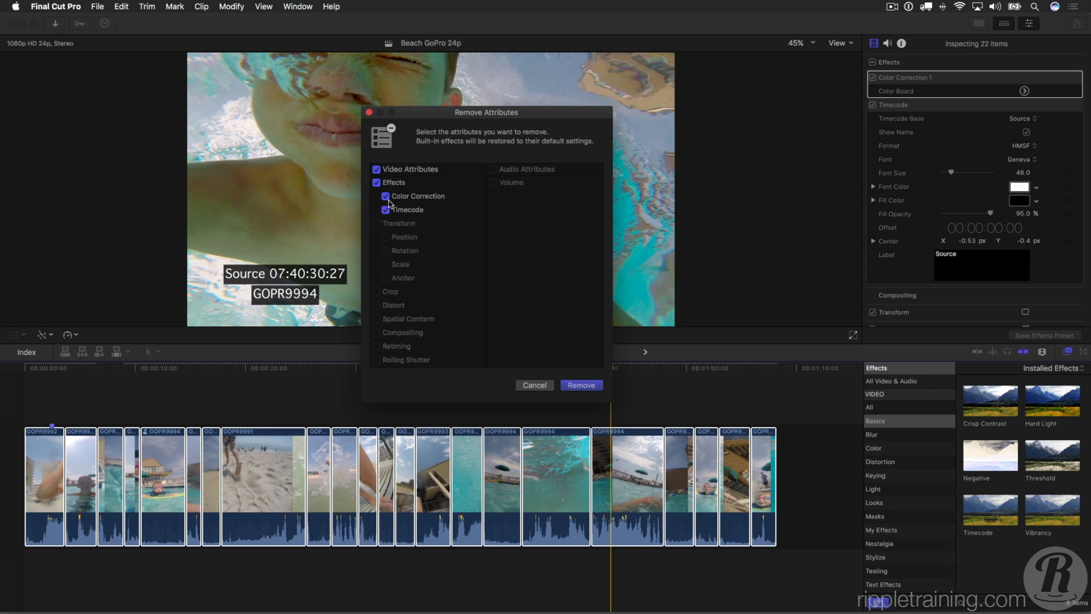
pyautogui.click(385, 195)
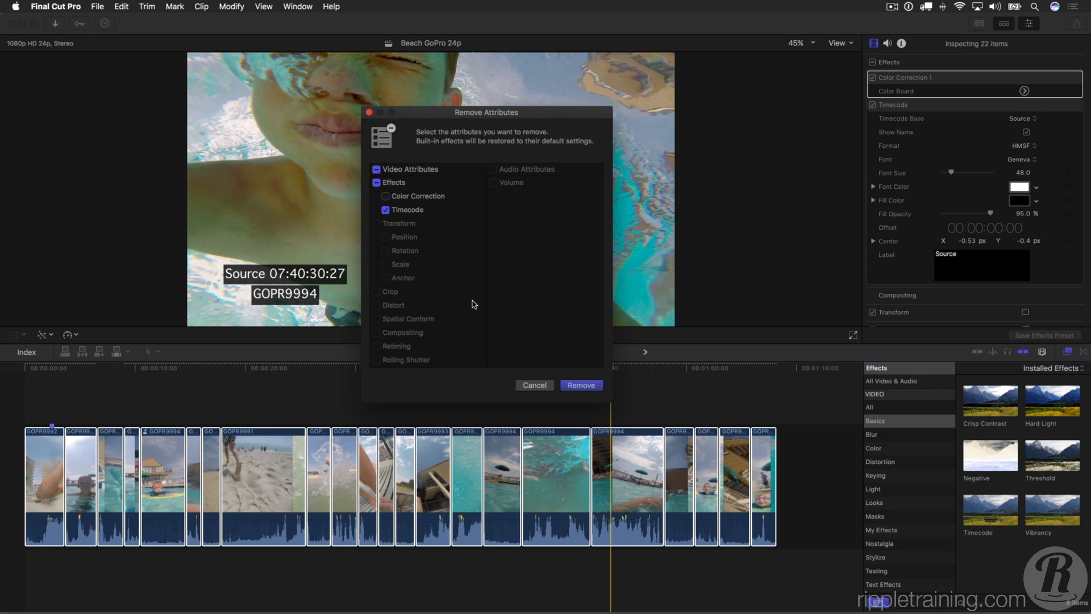
pyautogui.click(581, 385)
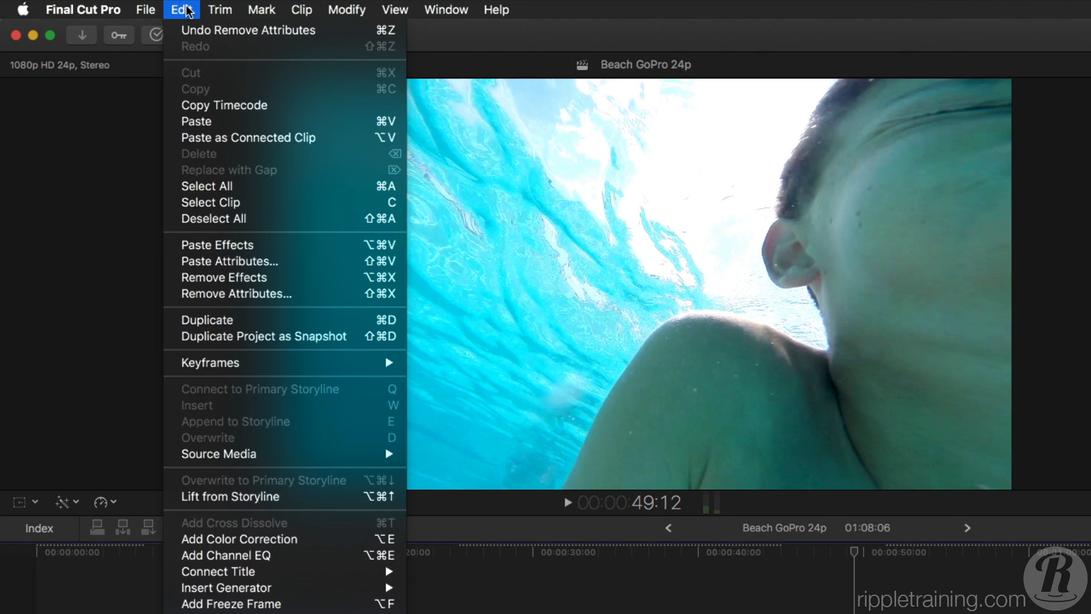
pyautogui.moveTo(303, 105)
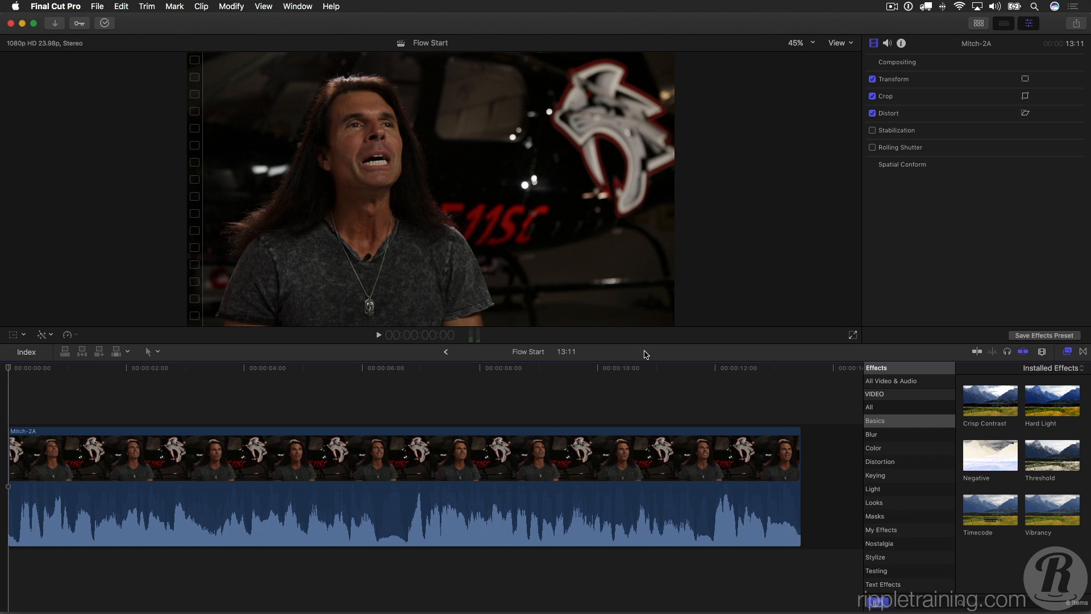
pyautogui.moveTo(9, 371)
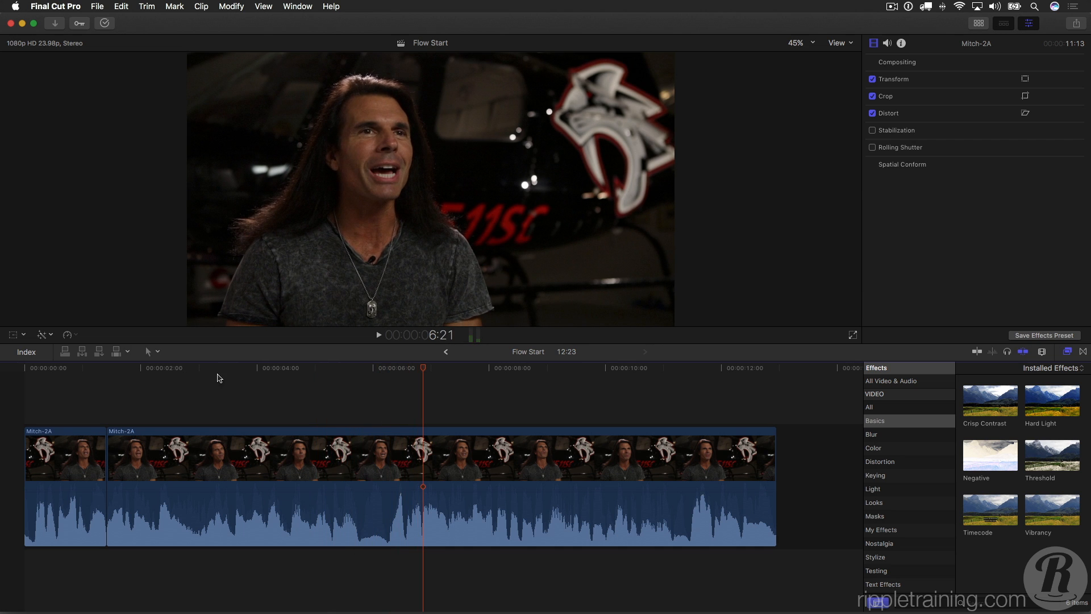
# Blade the Mitch-2A interview clip at two points and cut the section between them.
pyautogui.click(198, 367)
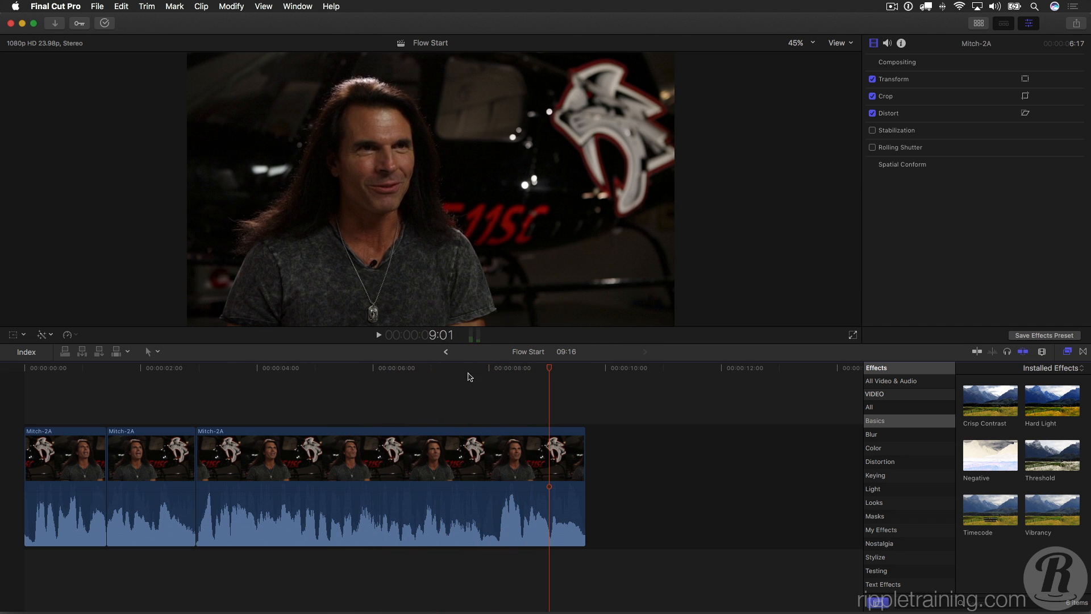
pyautogui.click(489, 367)
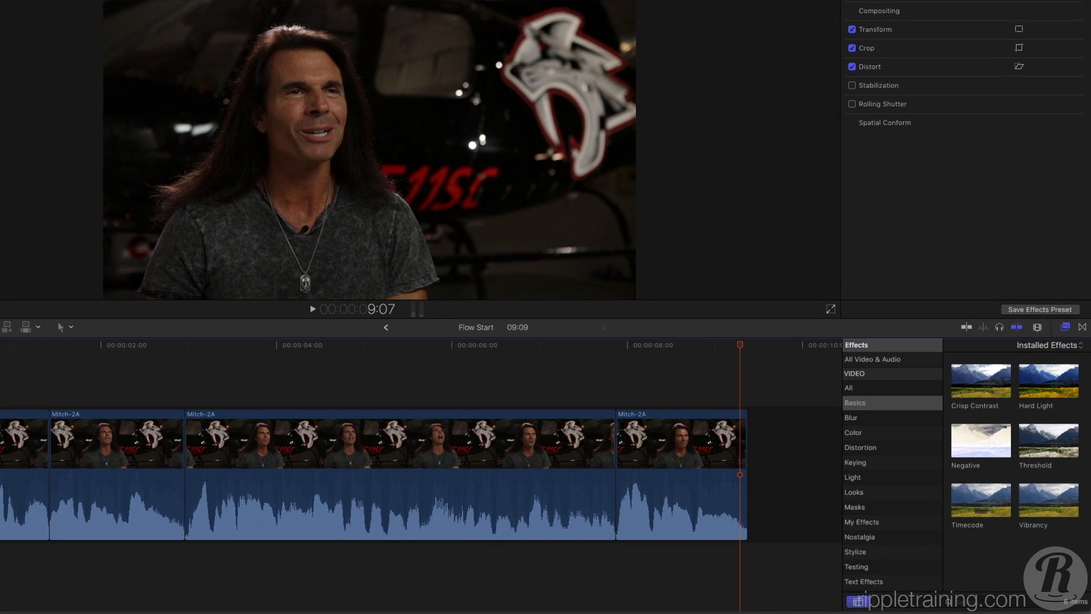
# Select the Flow transition in the Dissolves category of the Transitions browser.
pyautogui.click(1081, 220)
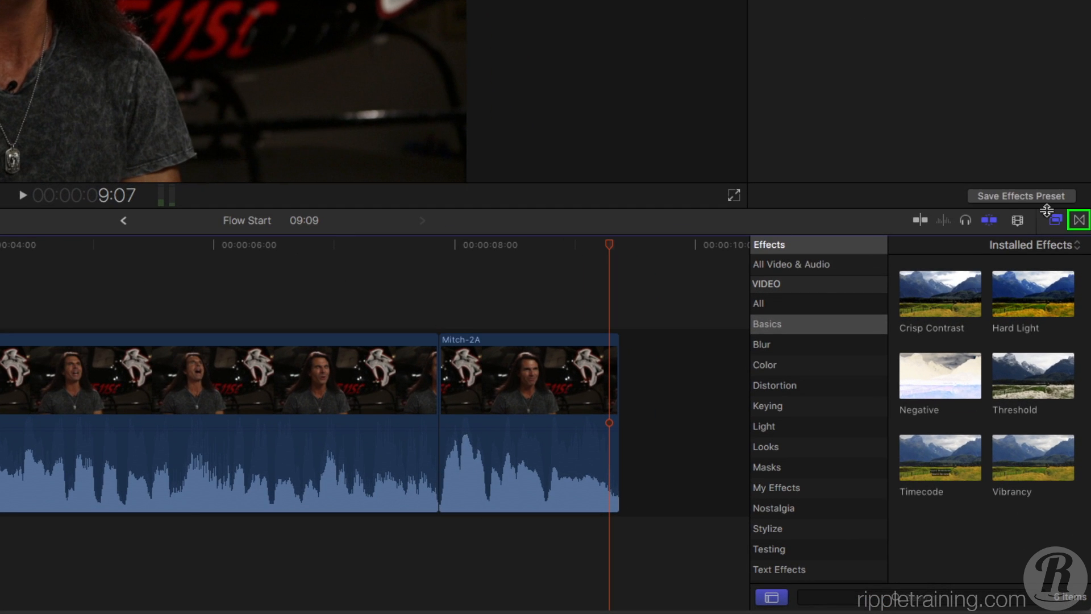
pyautogui.click(1077, 220)
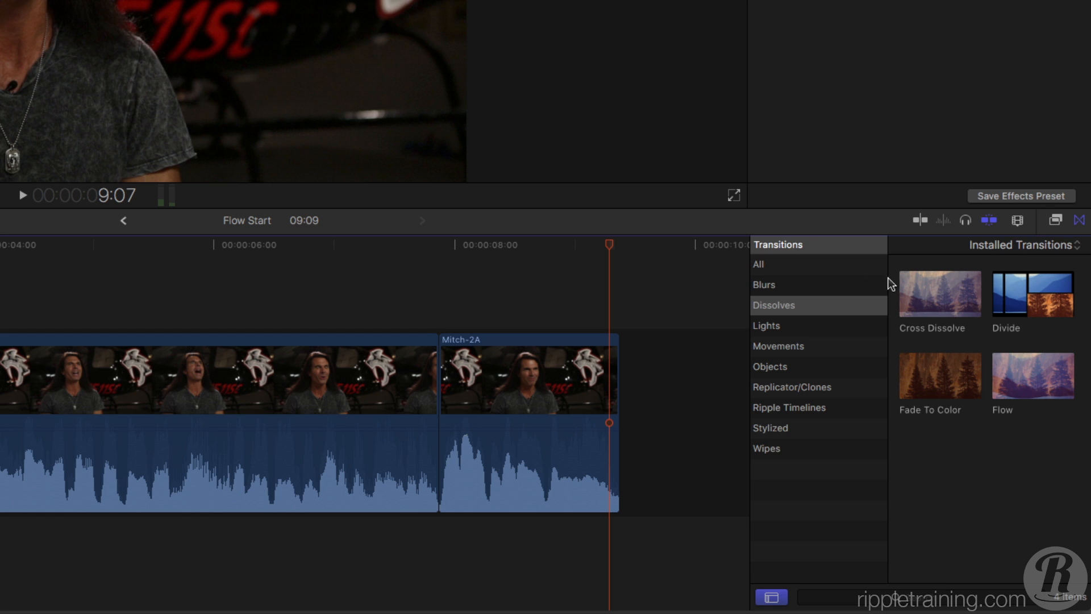
pyautogui.moveTo(1015, 366)
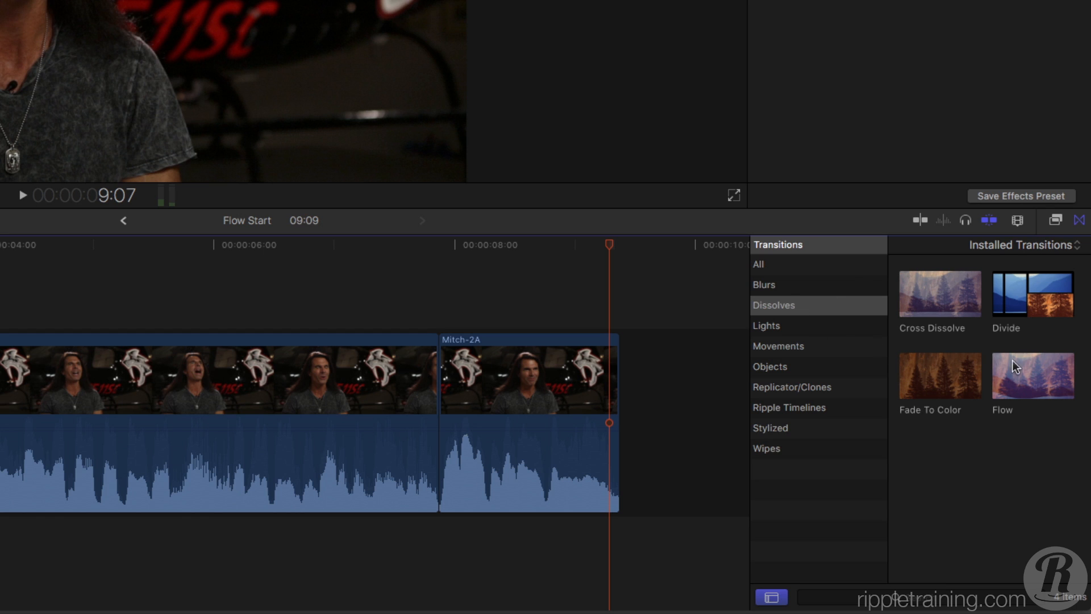
pyautogui.click(1032, 375)
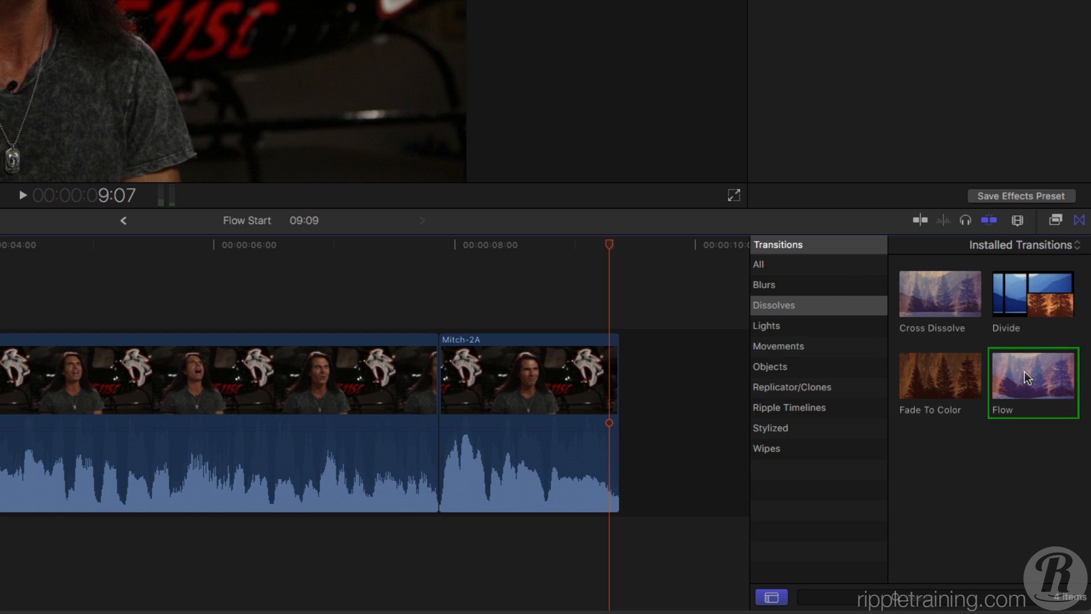